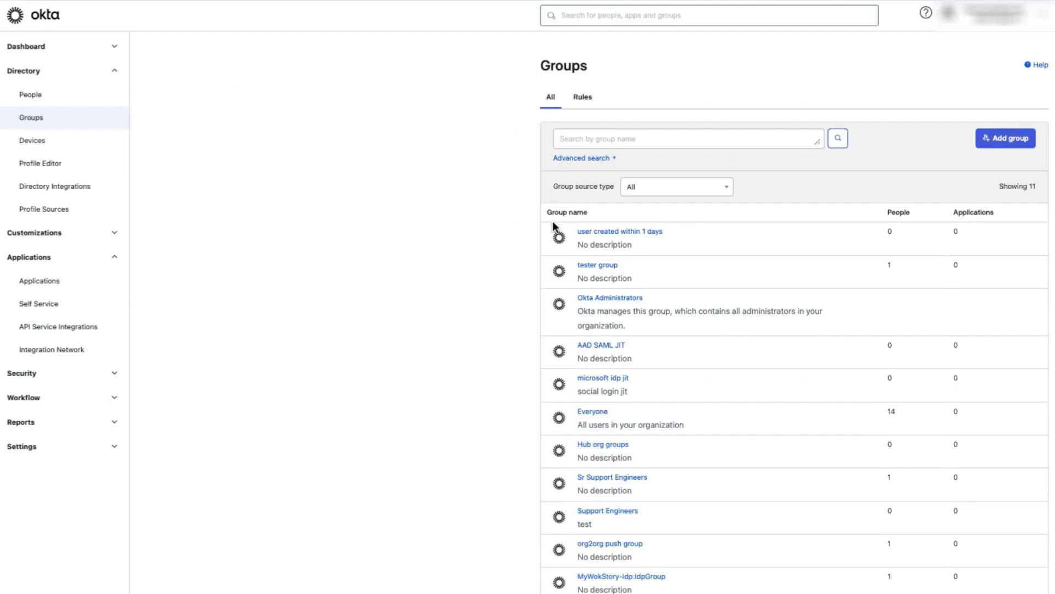
{"action": "mouse_move", "coordinate": [429, 501]}
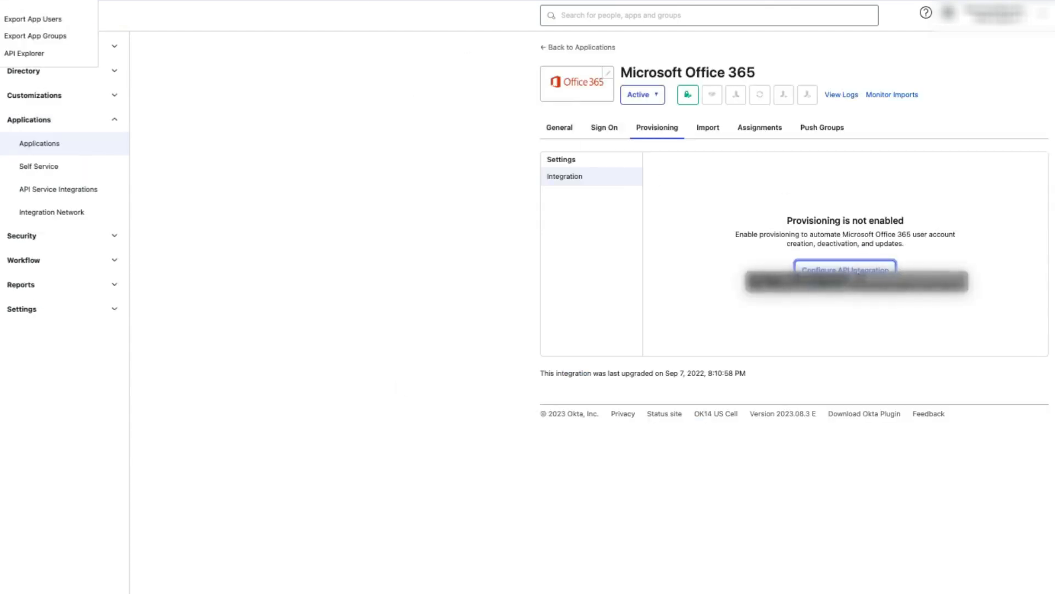
Enable the Office 365 API integration, keep Import Groups on when prompted, and verify the credentials
{"action": "left_click", "coordinate": [845, 269]}
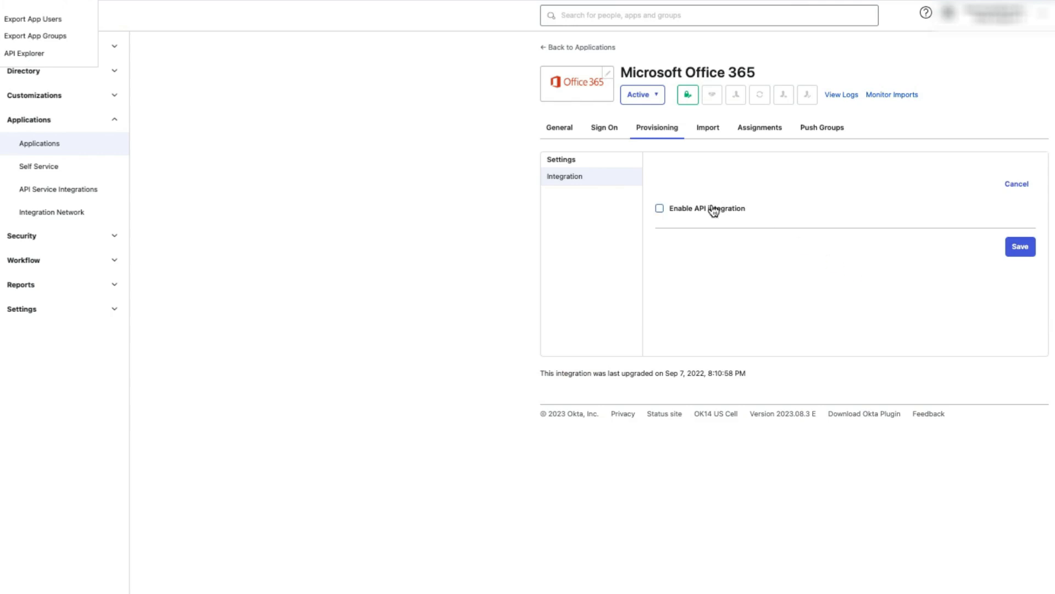
{"action": "left_click", "coordinate": [659, 207]}
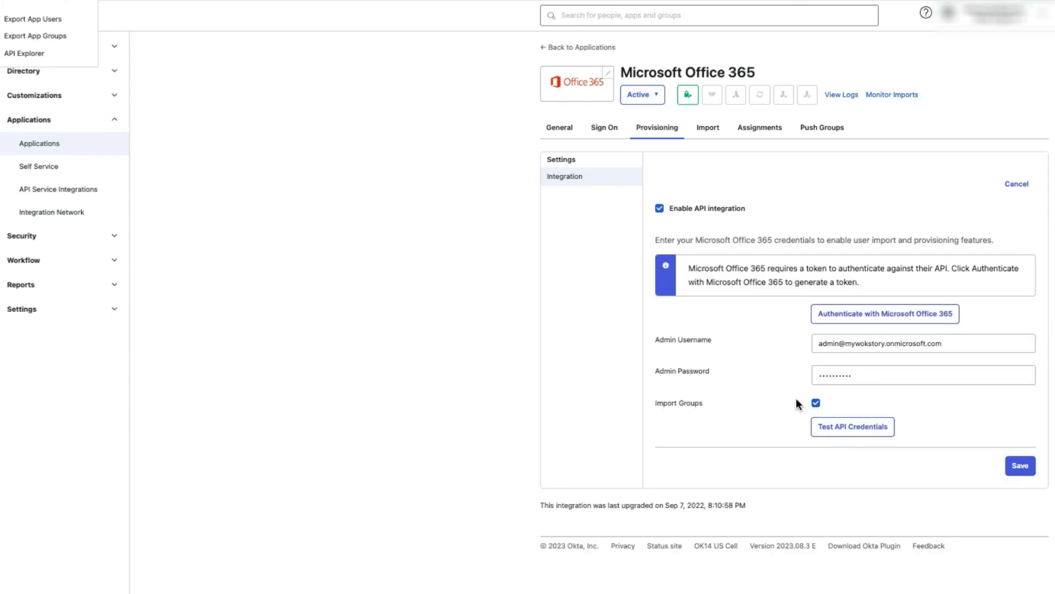
{"action": "left_click", "coordinate": [815, 402]}
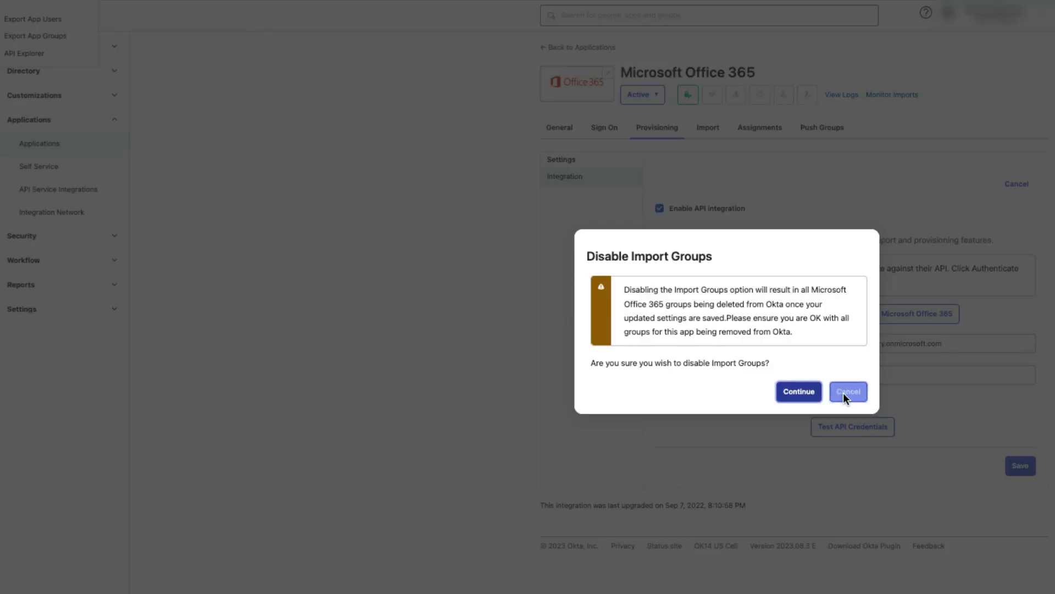
{"action": "left_click", "coordinate": [848, 391]}
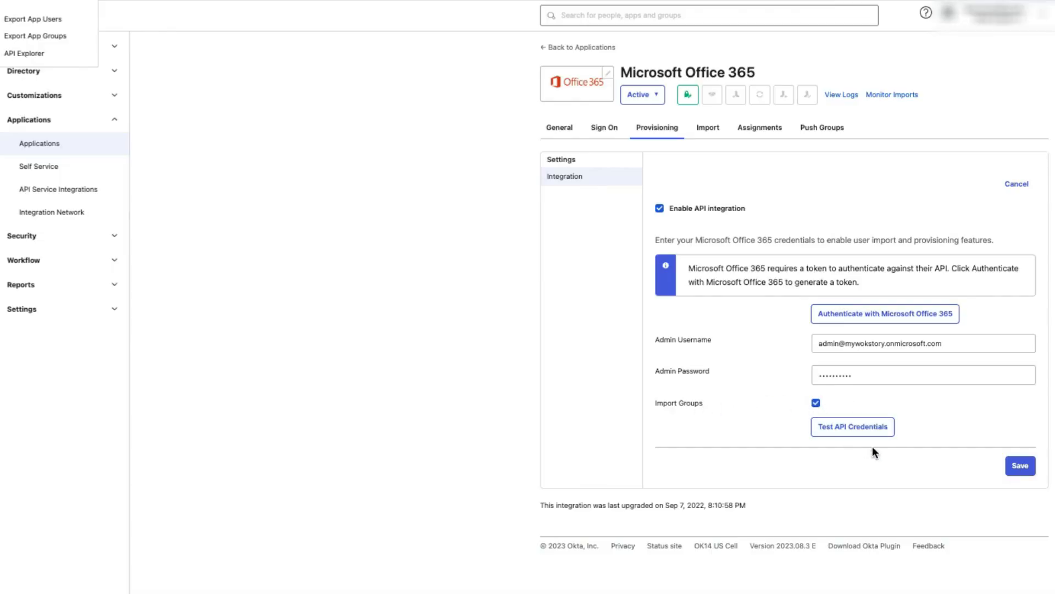
{"action": "left_click", "coordinate": [852, 426]}
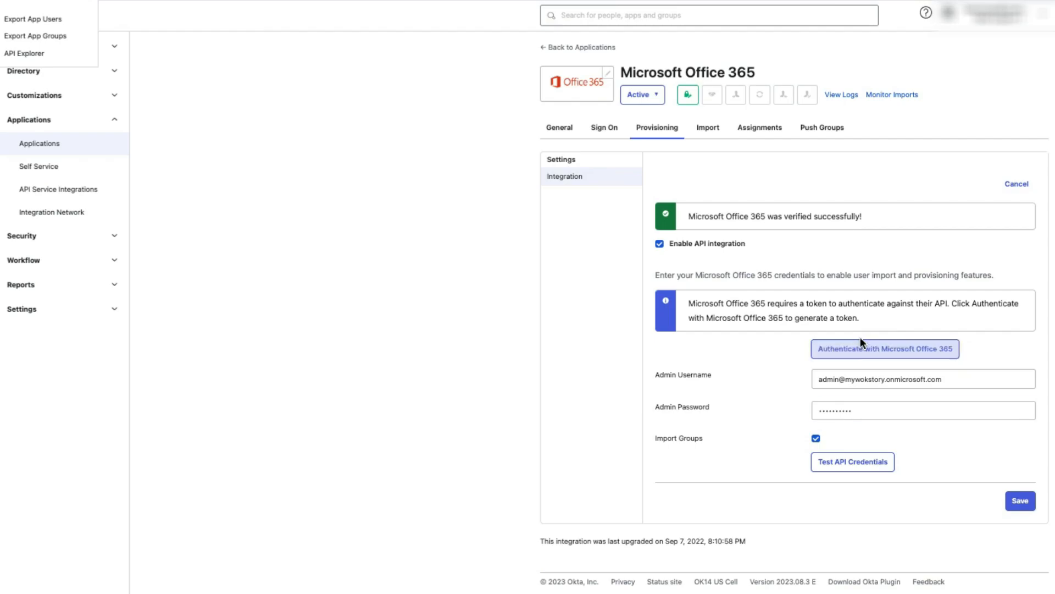
{"action": "mouse_move", "coordinate": [965, 527]}
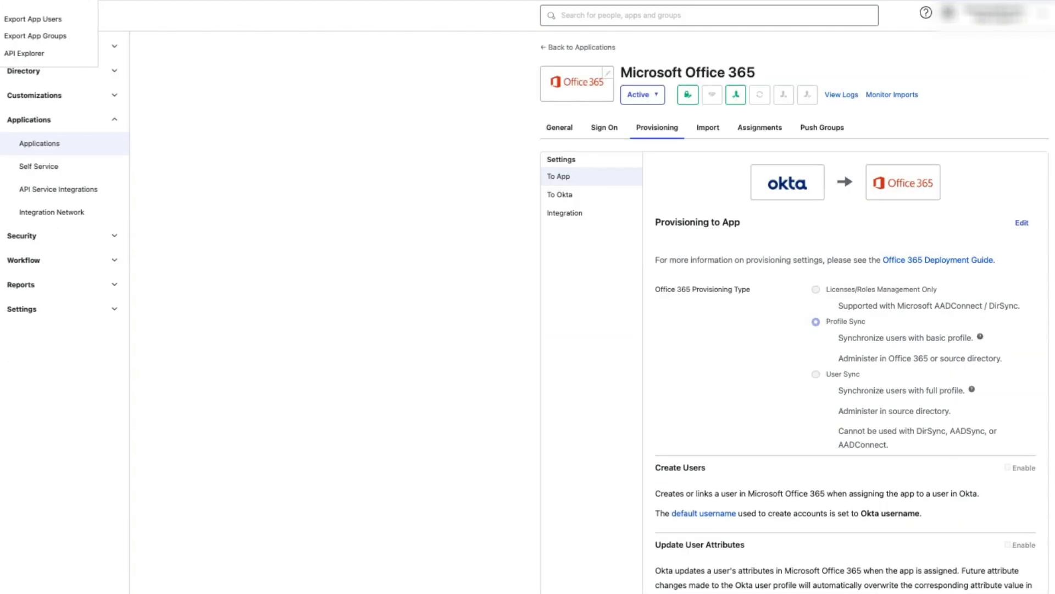
Edit the integration, attempt to uncheck Import Groups, and dismiss the disable warning
{"action": "left_click", "coordinate": [564, 213]}
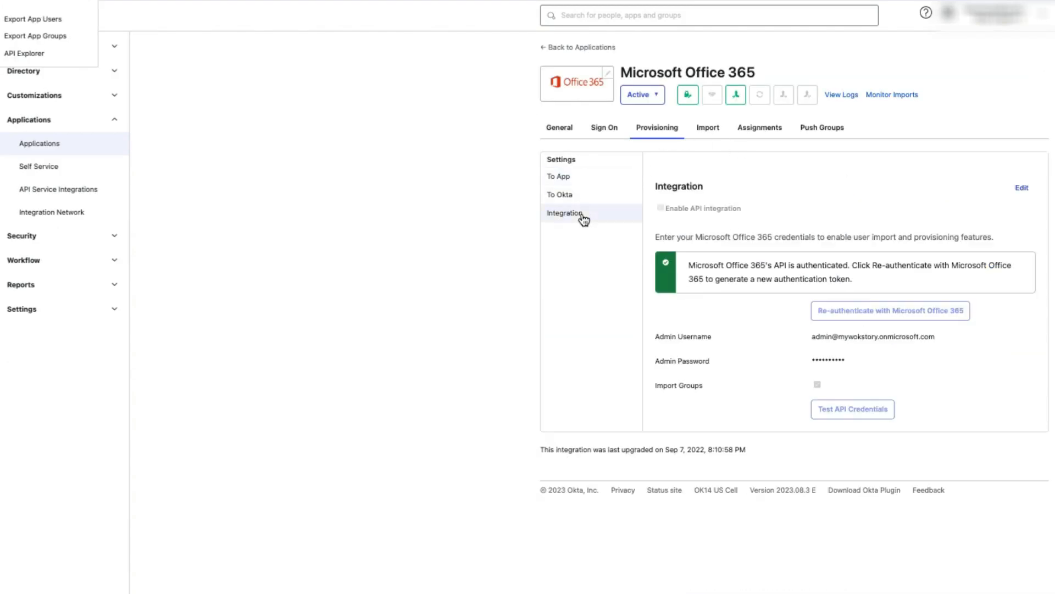
{"action": "left_click", "coordinate": [1020, 187]}
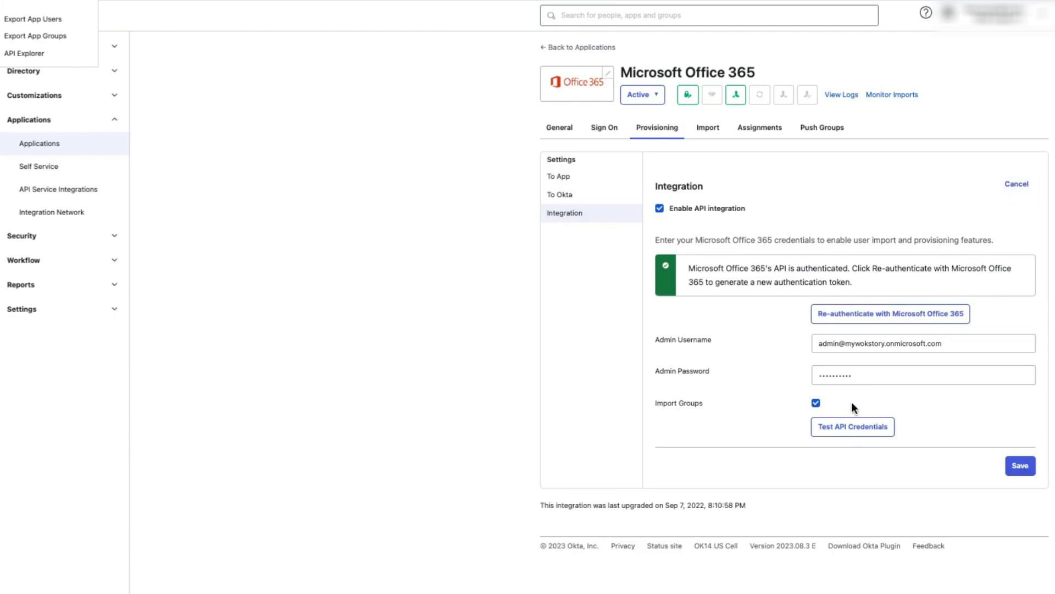
{"action": "left_click", "coordinate": [815, 403]}
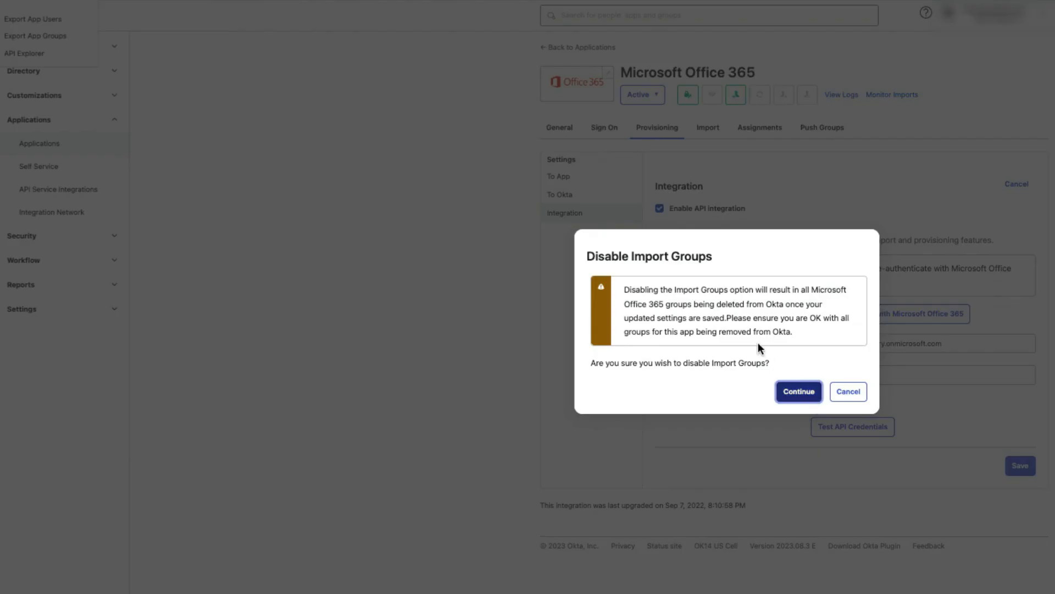
{"action": "left_click", "coordinate": [848, 391]}
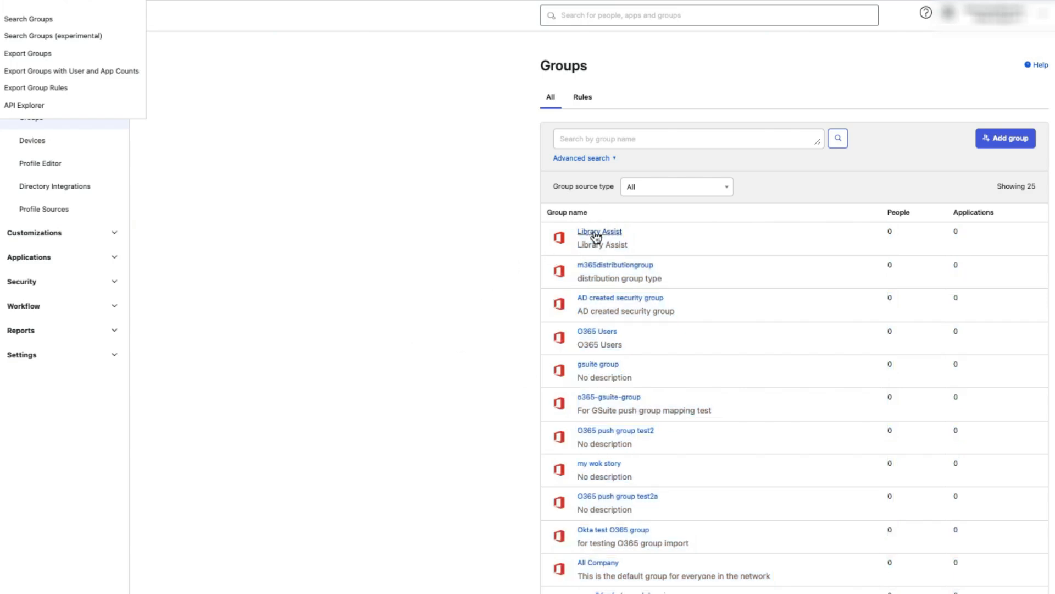
{"action": "left_click", "coordinate": [599, 231]}
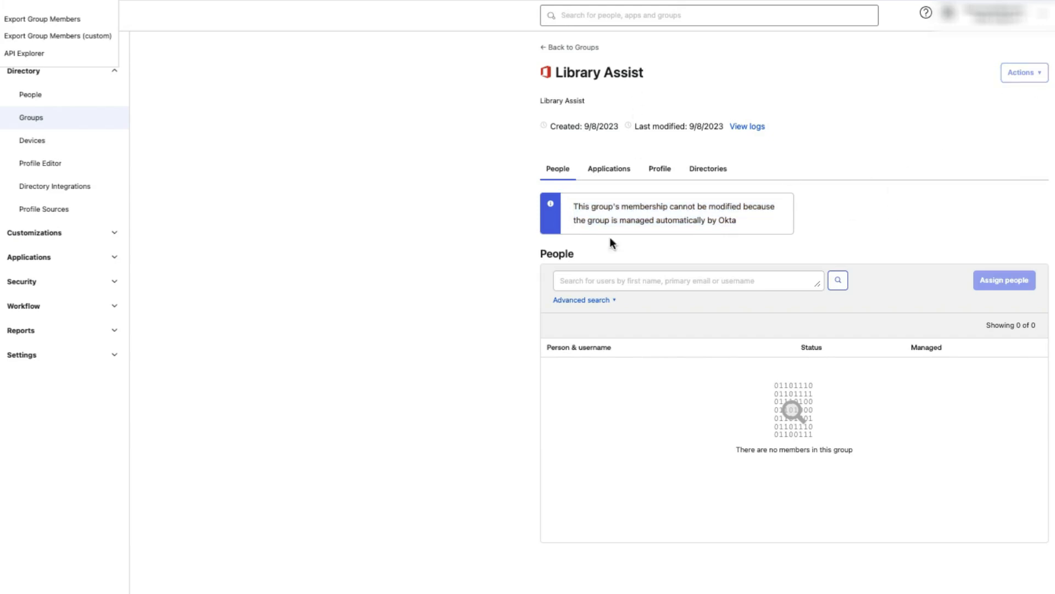
{"action": "mouse_move", "coordinate": [561, 47]}
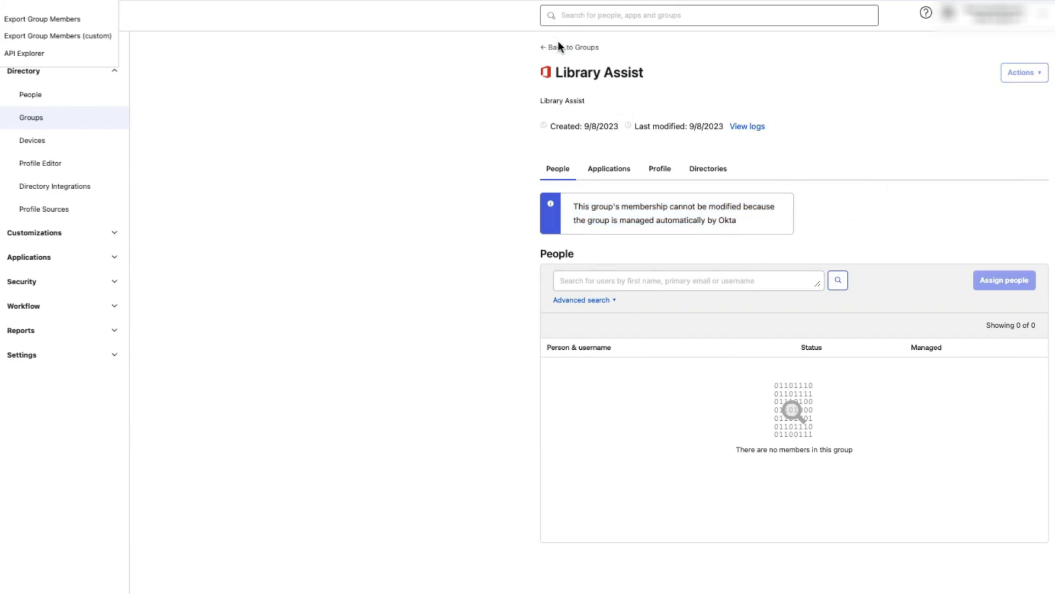
{"action": "mouse_move", "coordinate": [567, 207]}
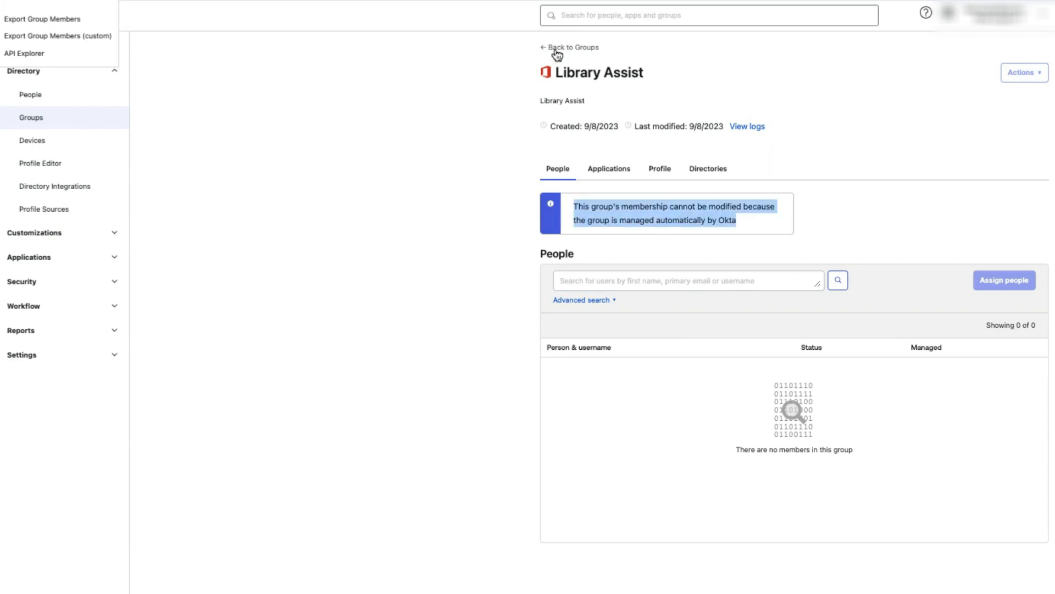
{"action": "left_click", "coordinate": [569, 47]}
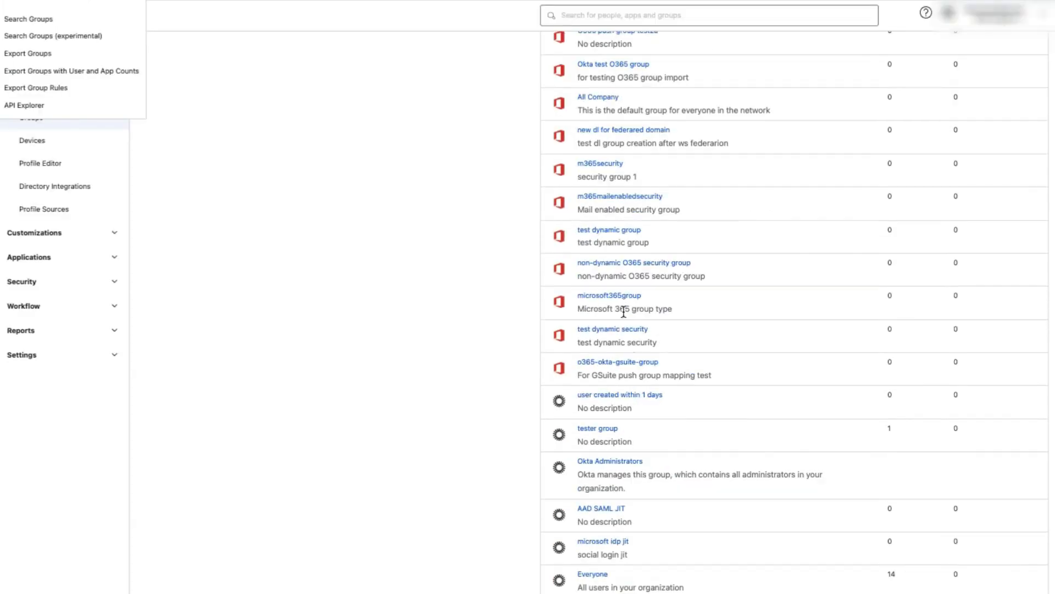
{"action": "left_click", "coordinate": [620, 393]}
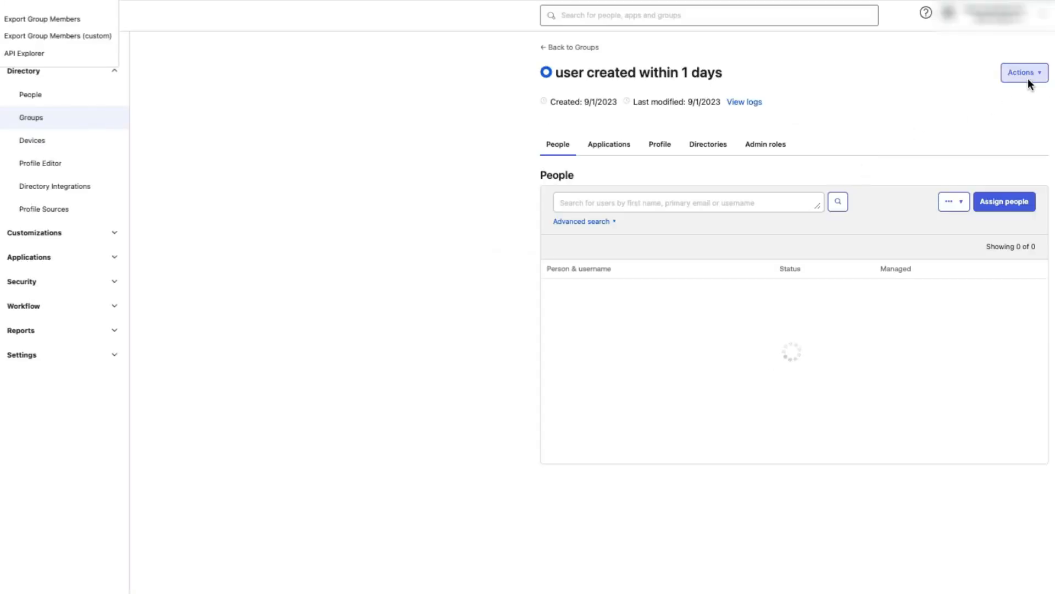
{"action": "left_click", "coordinate": [1023, 72]}
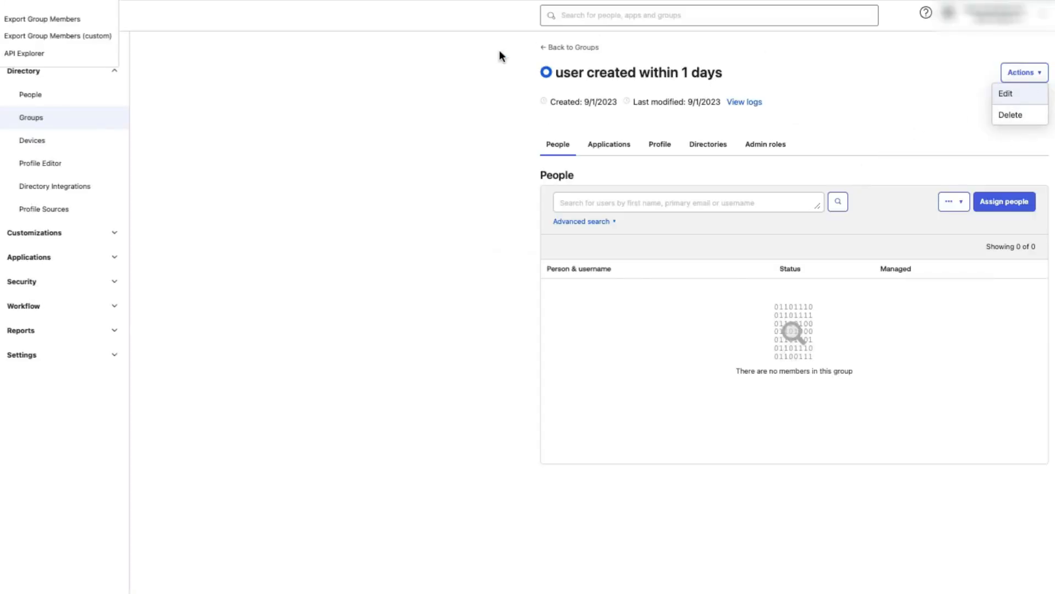
{"action": "left_click", "coordinate": [569, 47]}
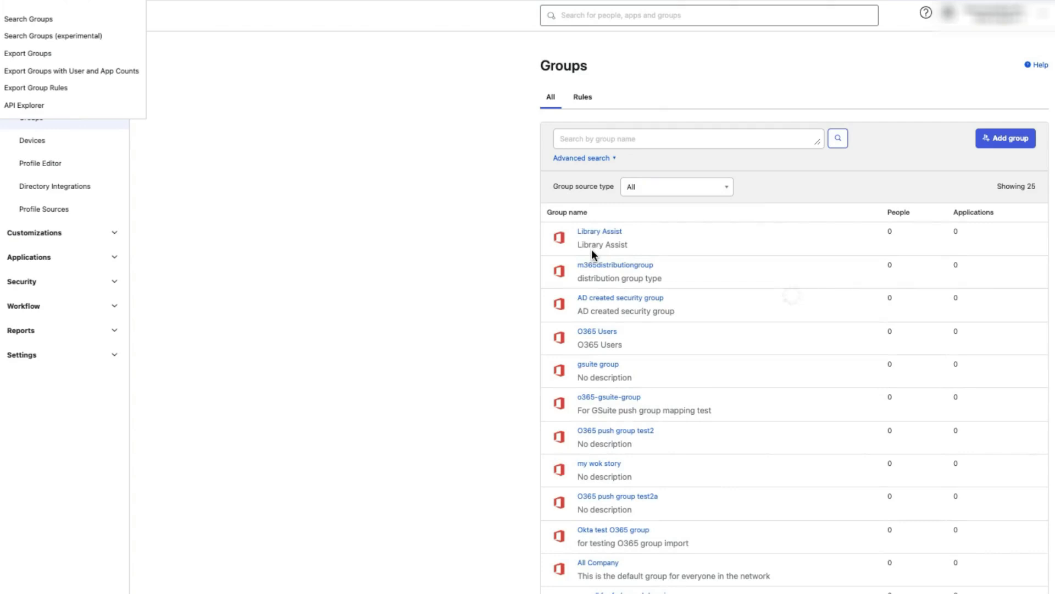
Uncheck Import Groups, confirm the removal warning, and save the Office 365 integration
{"action": "left_click", "coordinate": [599, 230]}
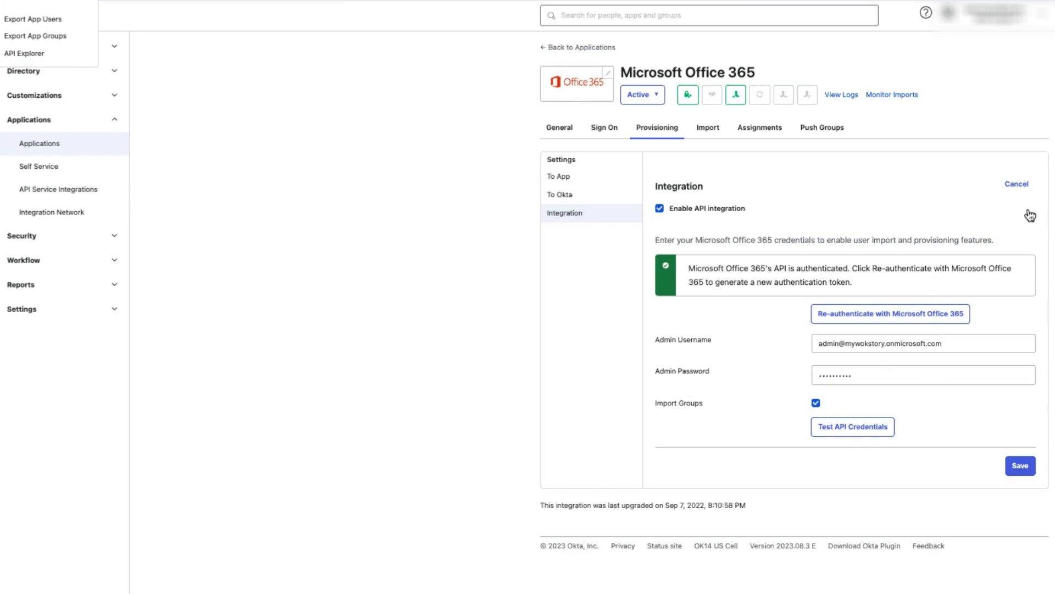
{"action": "left_click", "coordinate": [815, 402]}
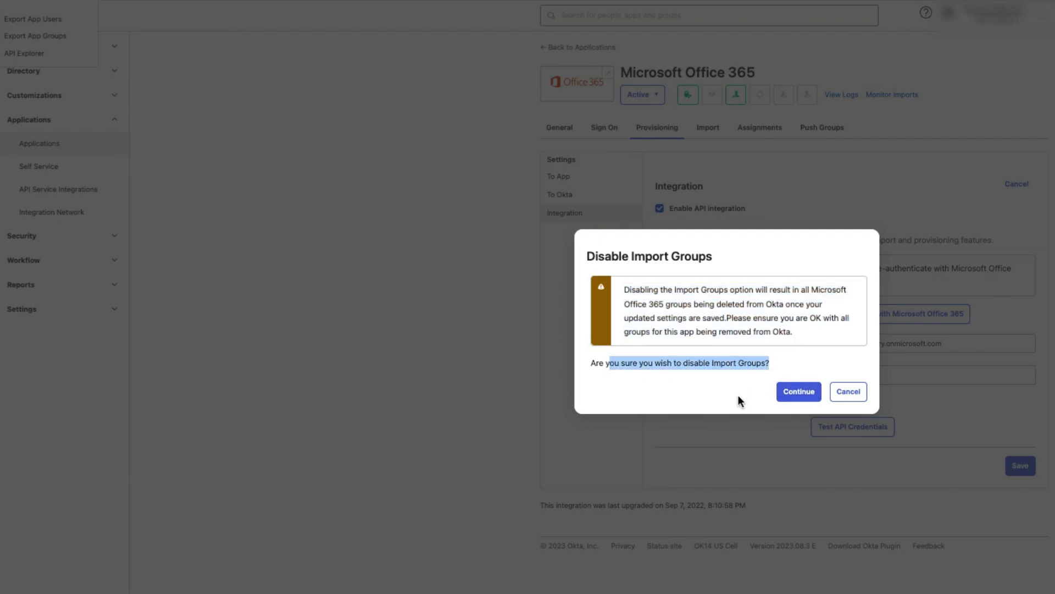
{"action": "left_click", "coordinate": [798, 392]}
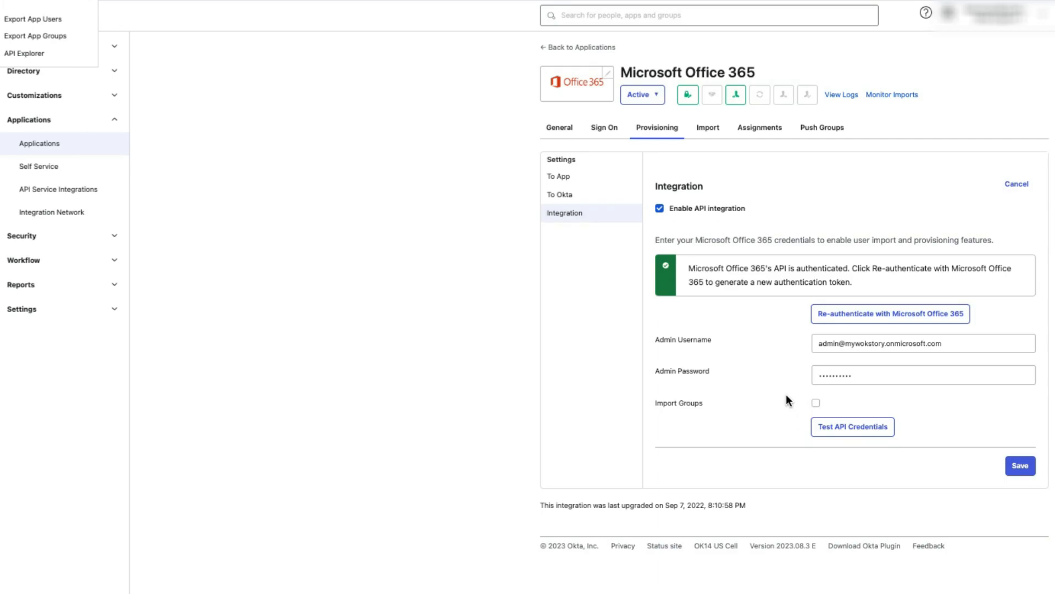
{"action": "left_click", "coordinate": [1020, 465]}
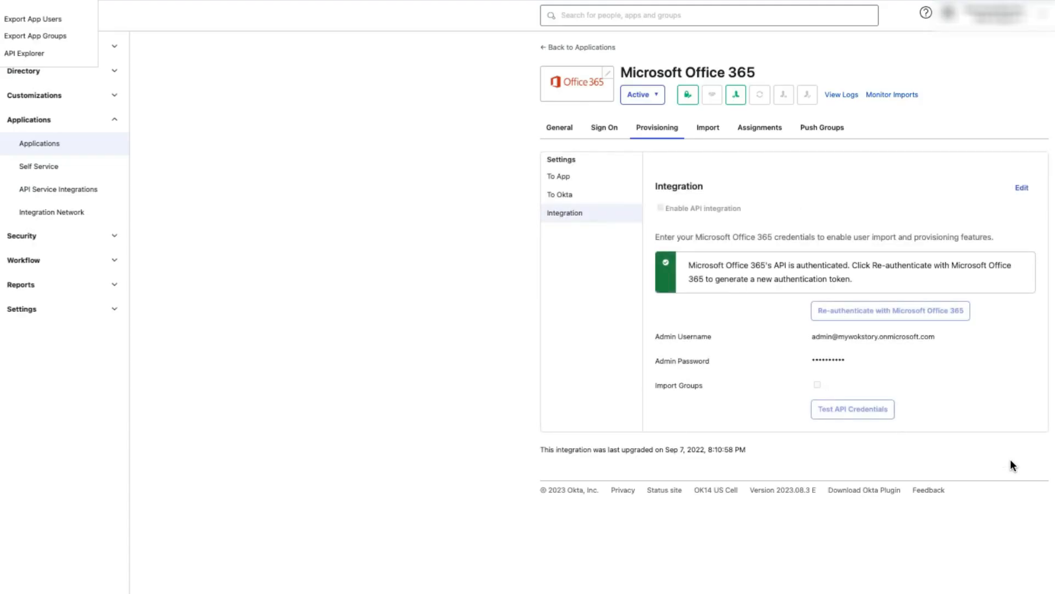
{"action": "mouse_move", "coordinate": [842, 94]}
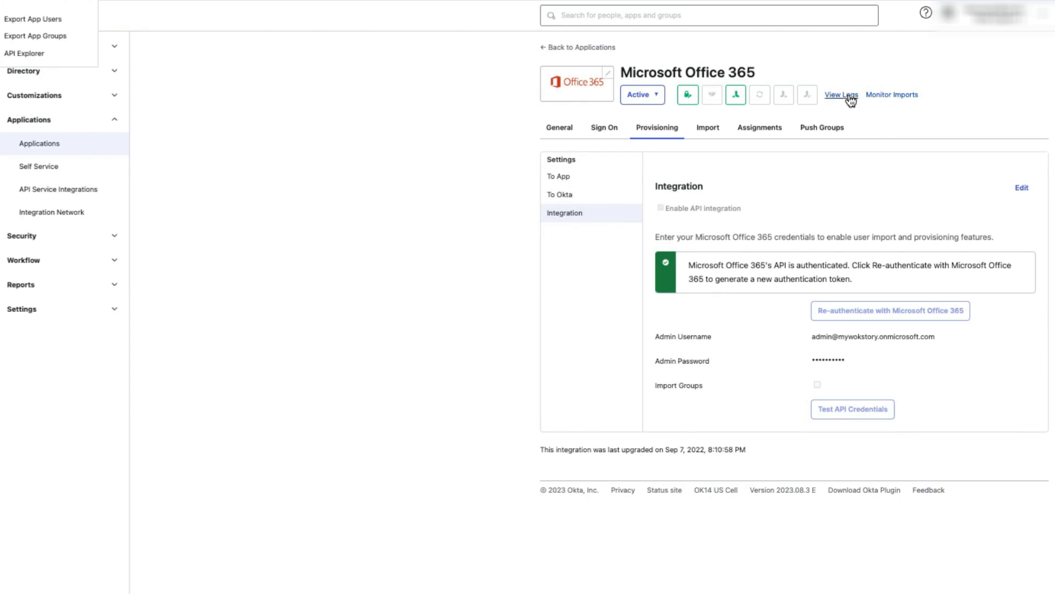
Show the System Log filtered to Microsoft Office 365 events listing the group removals
{"action": "left_click", "coordinate": [840, 94]}
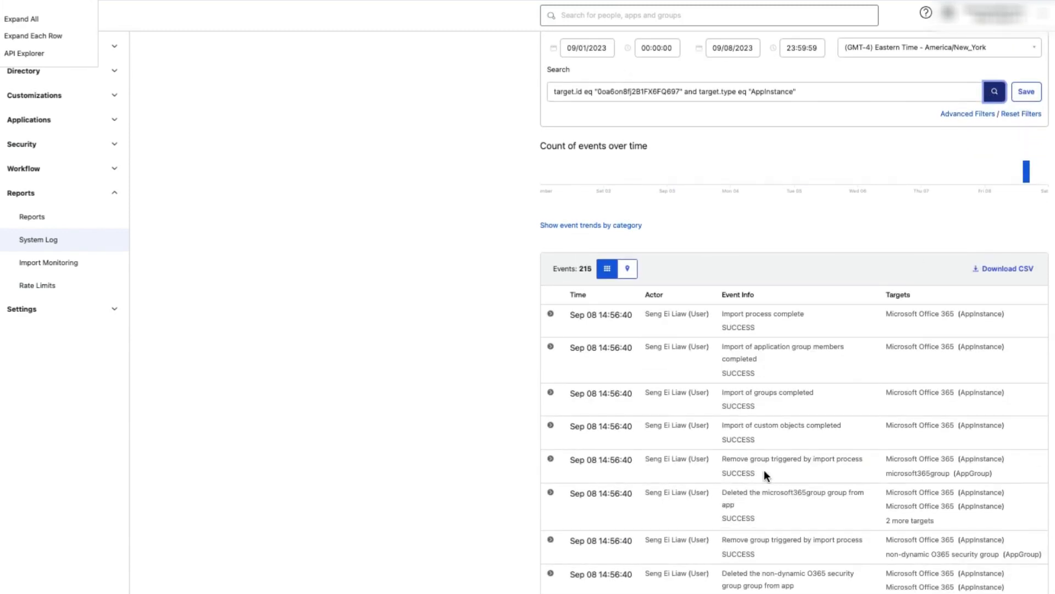
{"action": "mouse_move", "coordinate": [767, 527]}
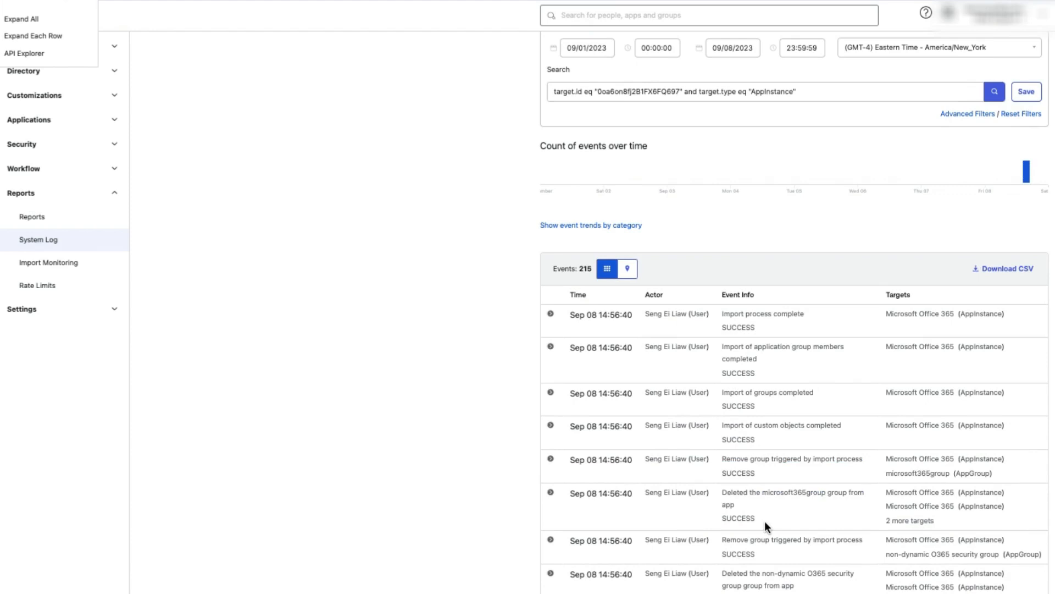